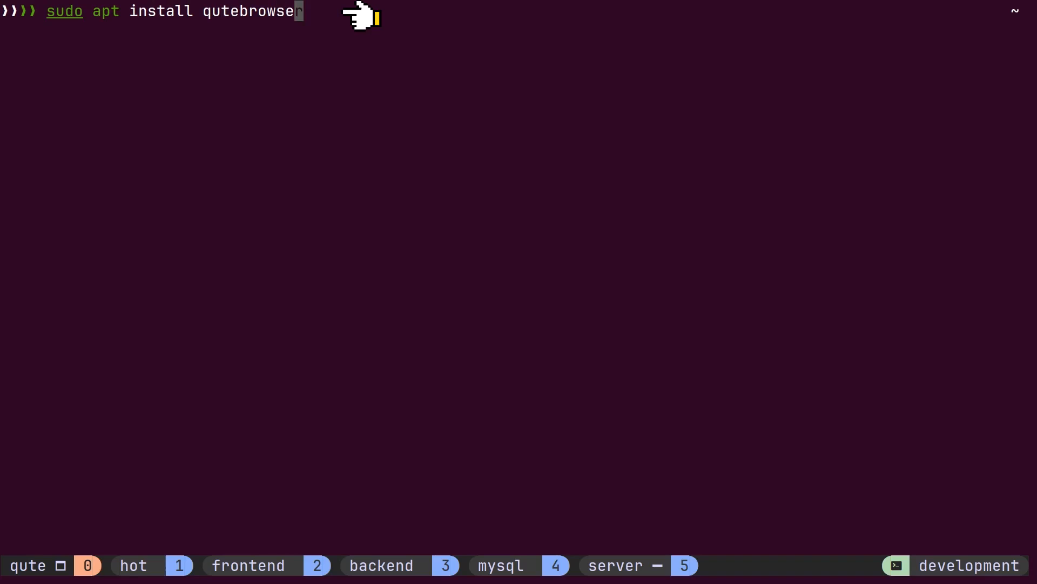
Run 'sudo apt install qutebrowser' in the tmux terminal
key("Enter")
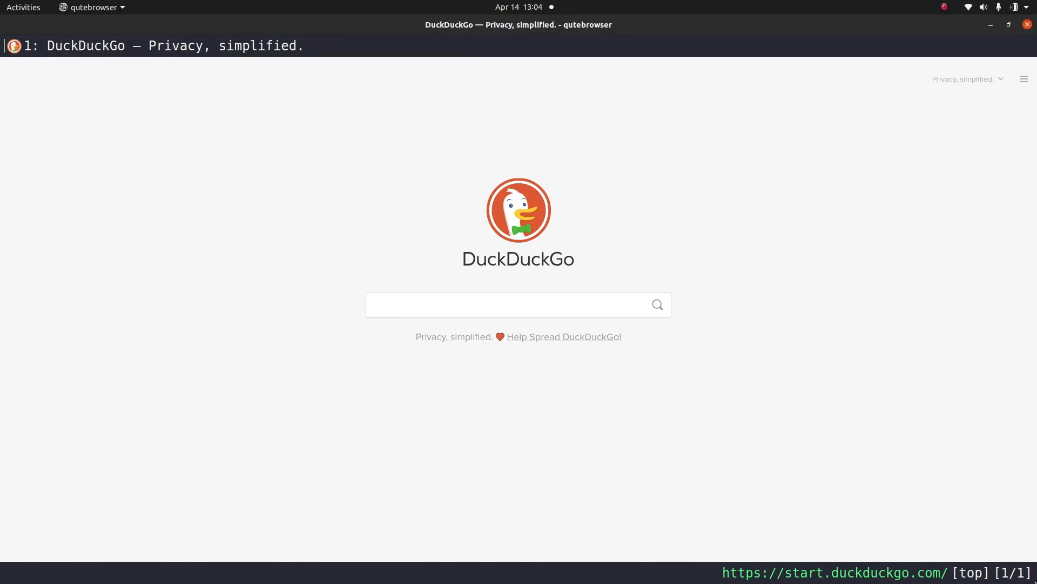
Open google.com with the :open command and enter insert mode
type(":open google")
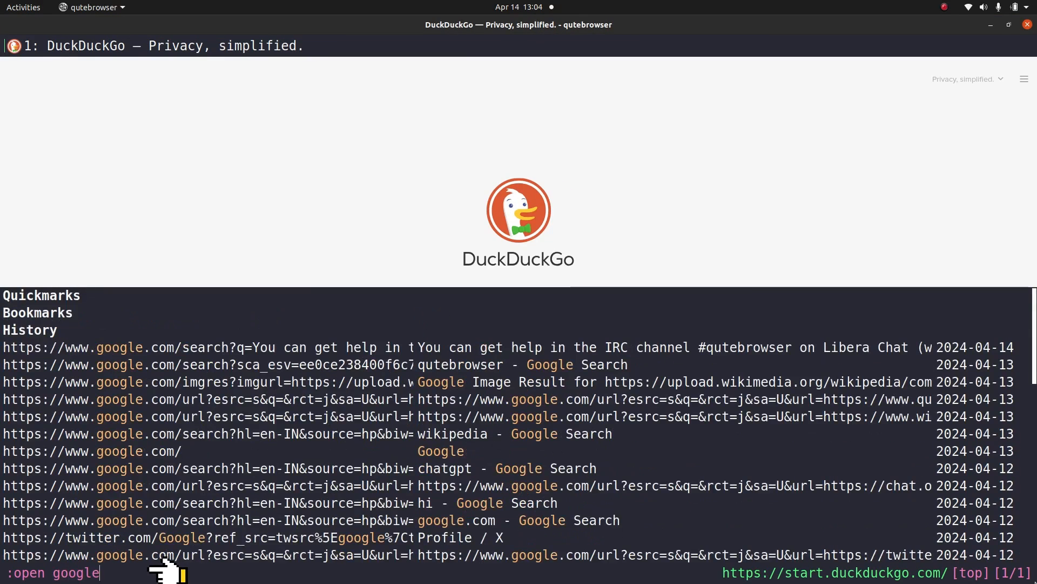
type(".com")
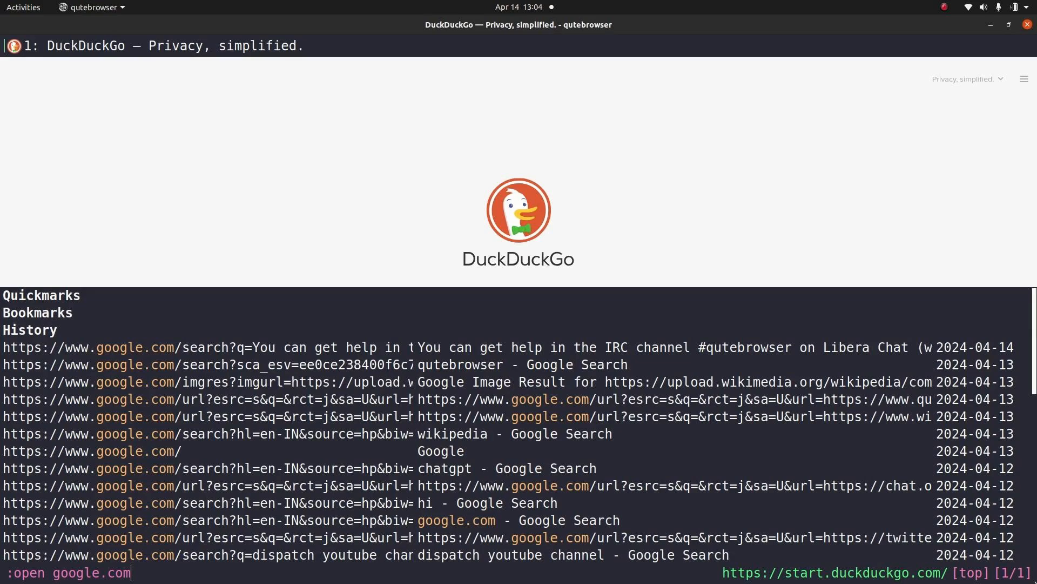
key("Return")
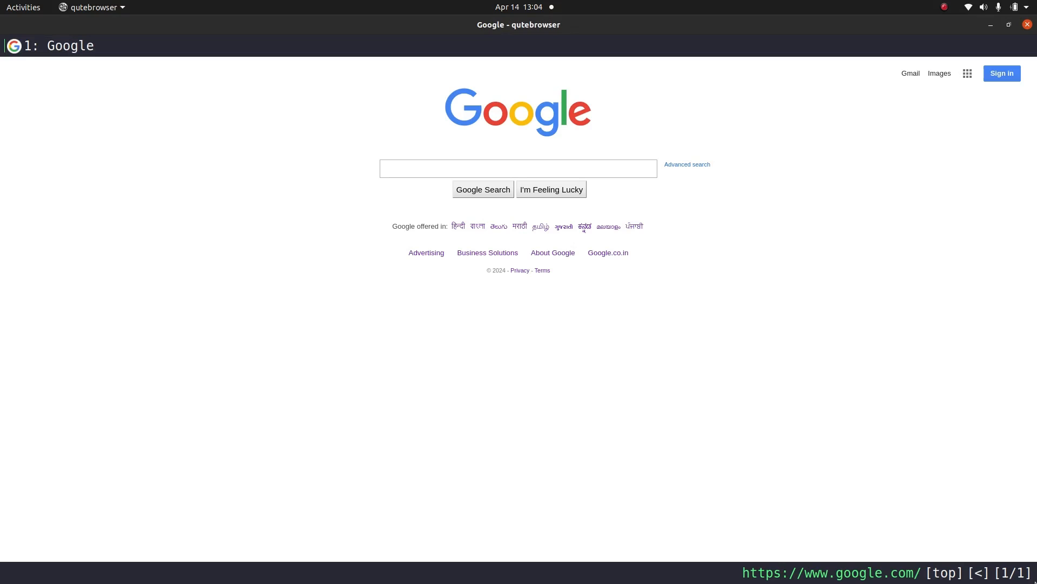
left_click(518, 168)
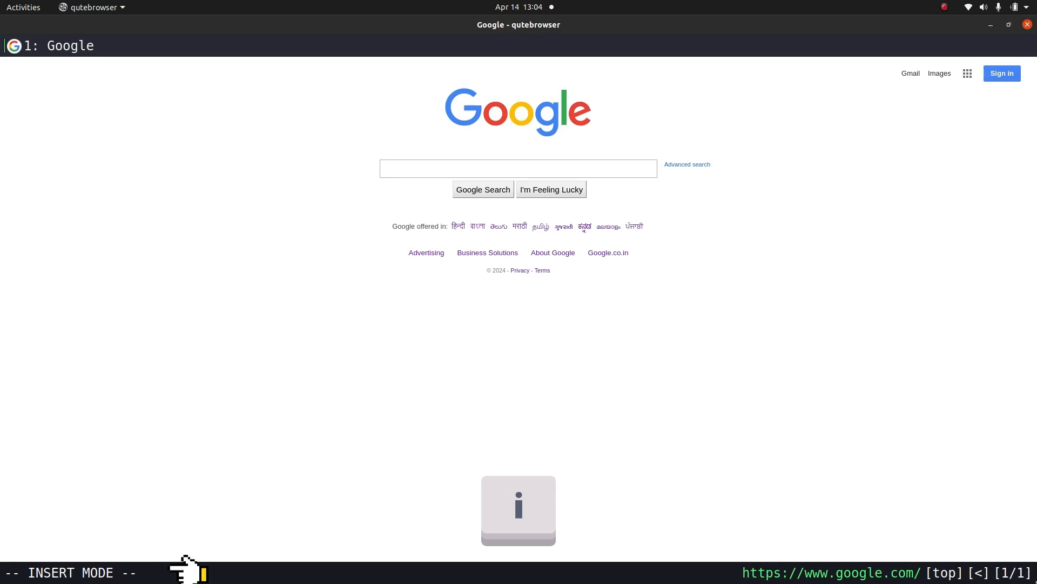
Search Google for 'wikipedia' from the search suggestions
type("wikiped")
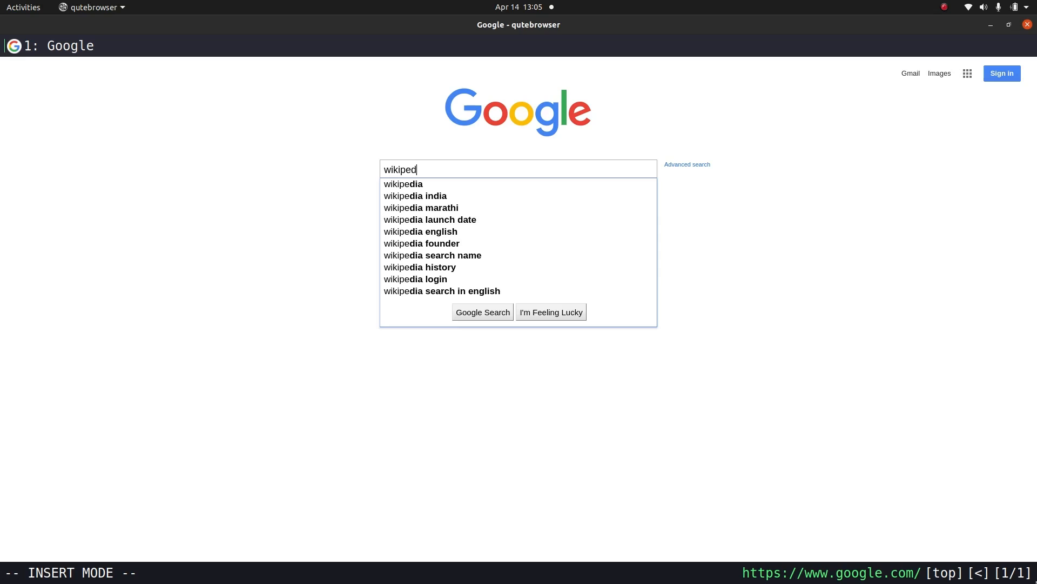
left_click(403, 183)
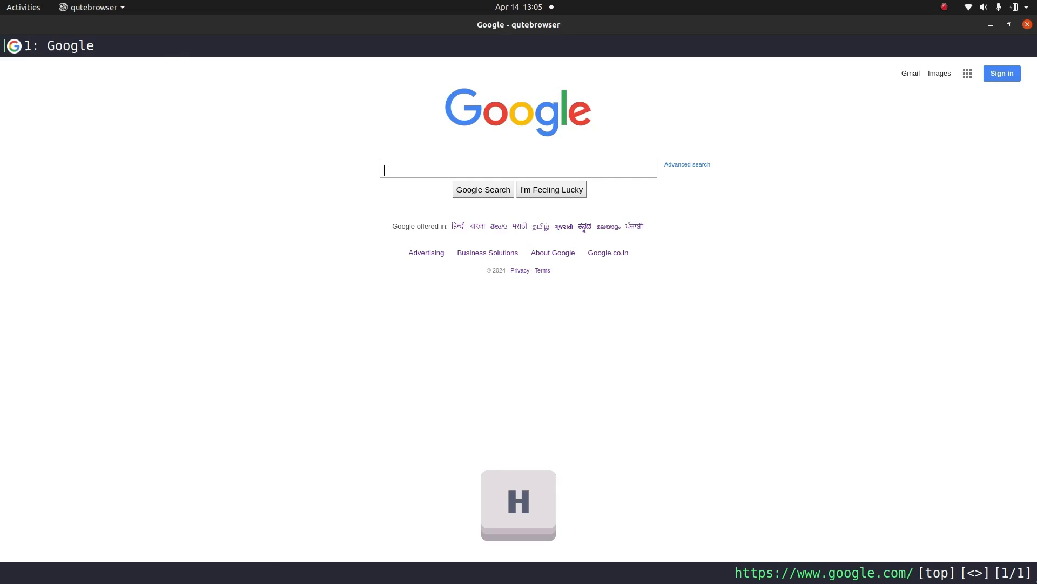
type("wikipedia")
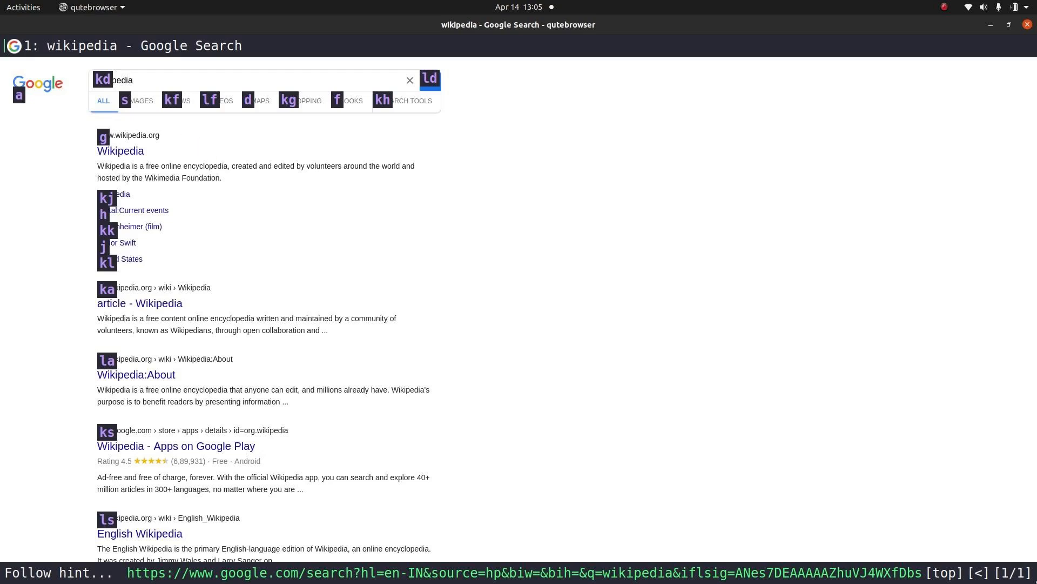
key("Escape")
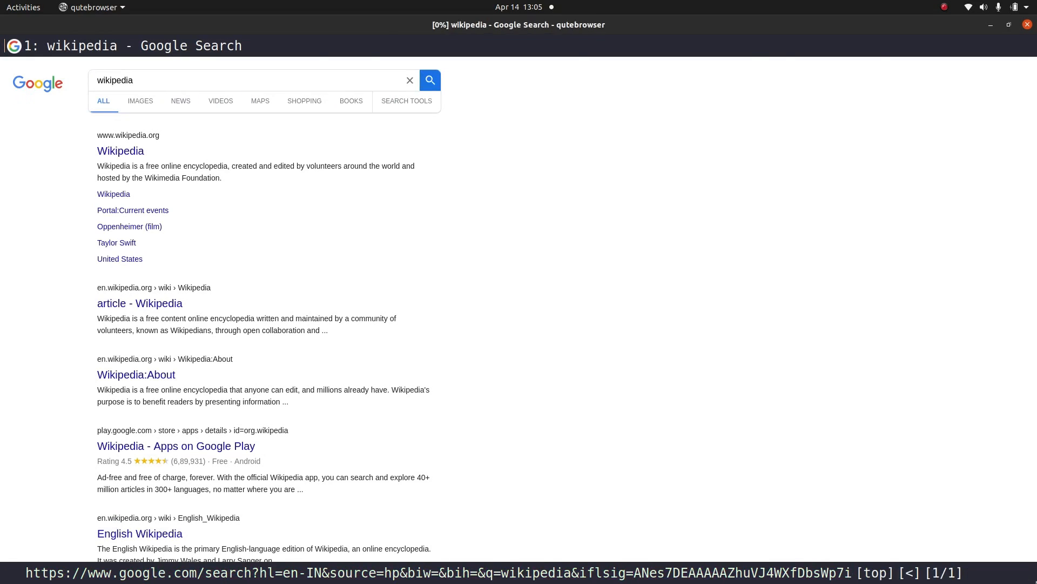
left_click(120, 151)
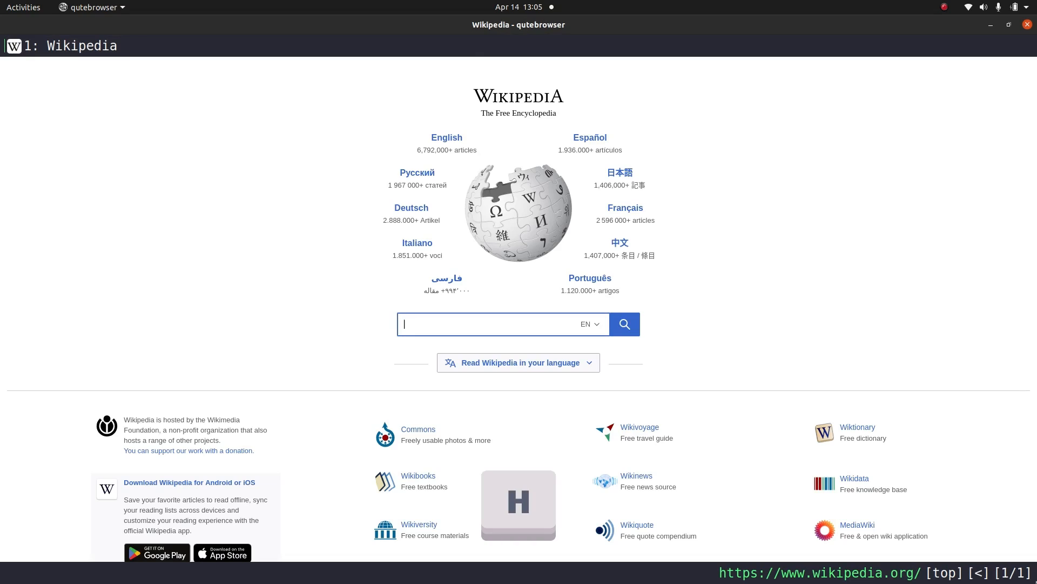
type("wikipedia")
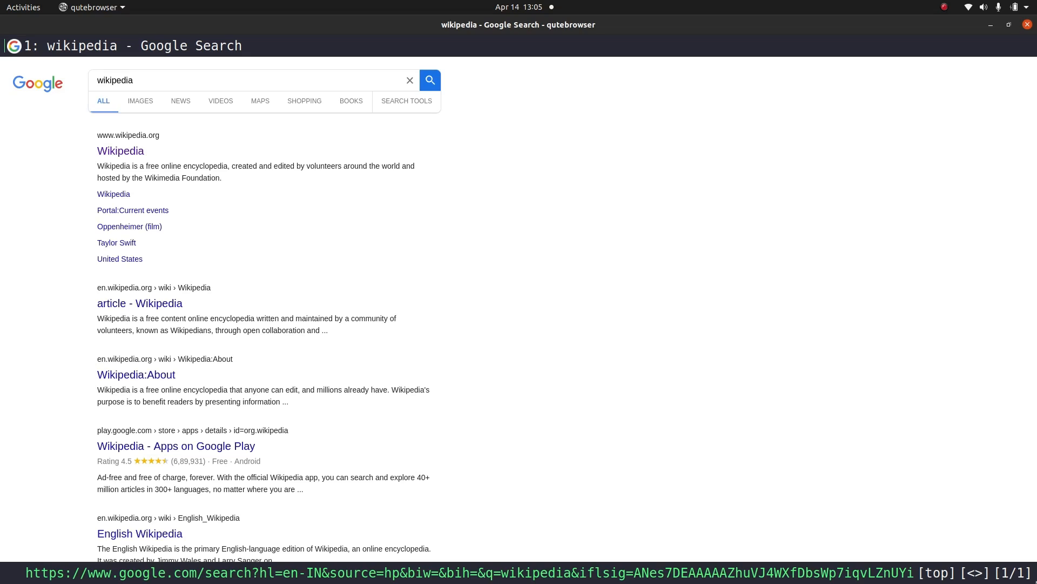
Show link hints to open the Wikipedia result in a new tab
key("f")
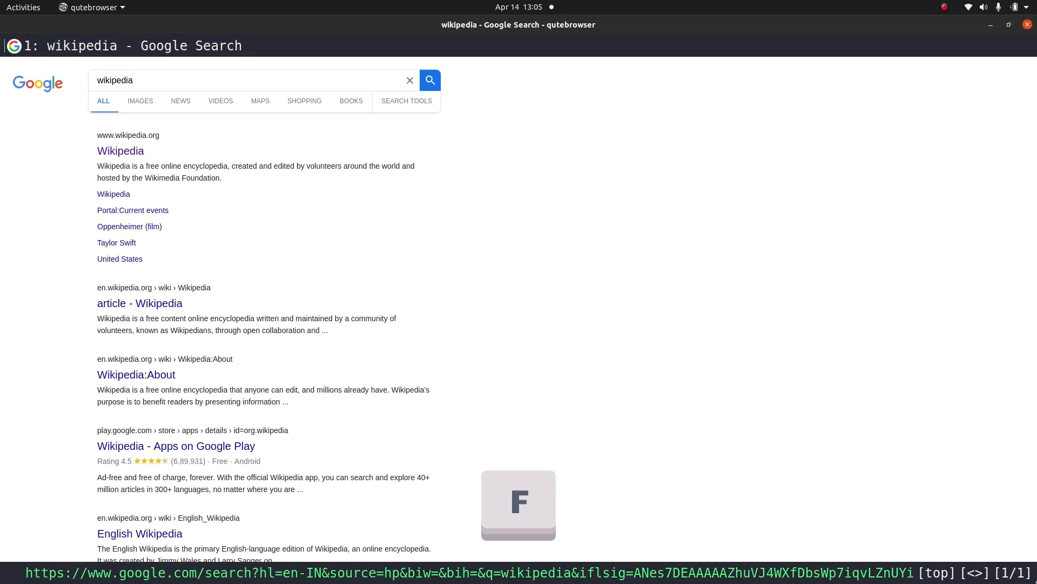
key("F")
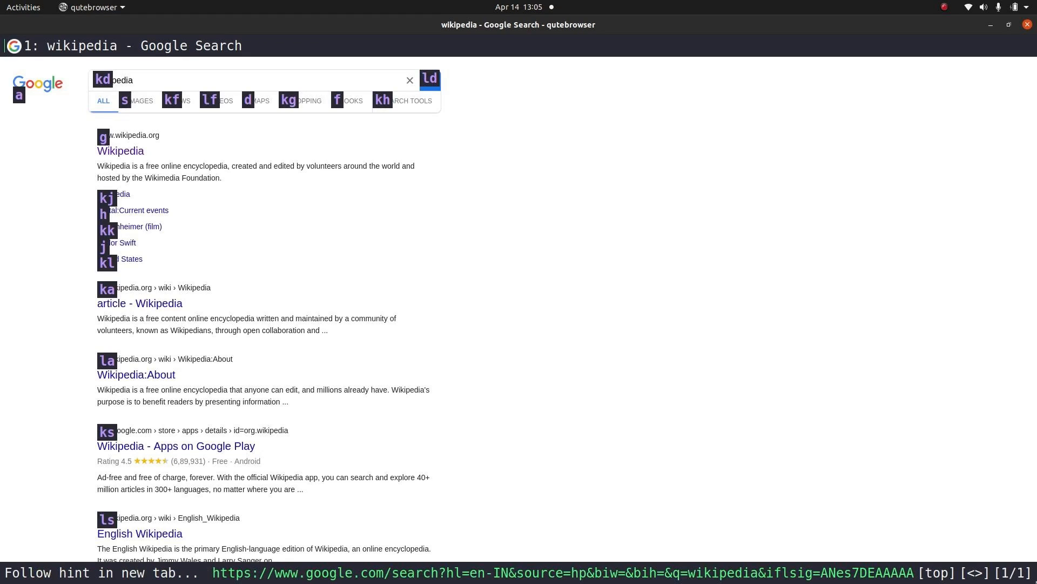
mouse_move(198, 135)
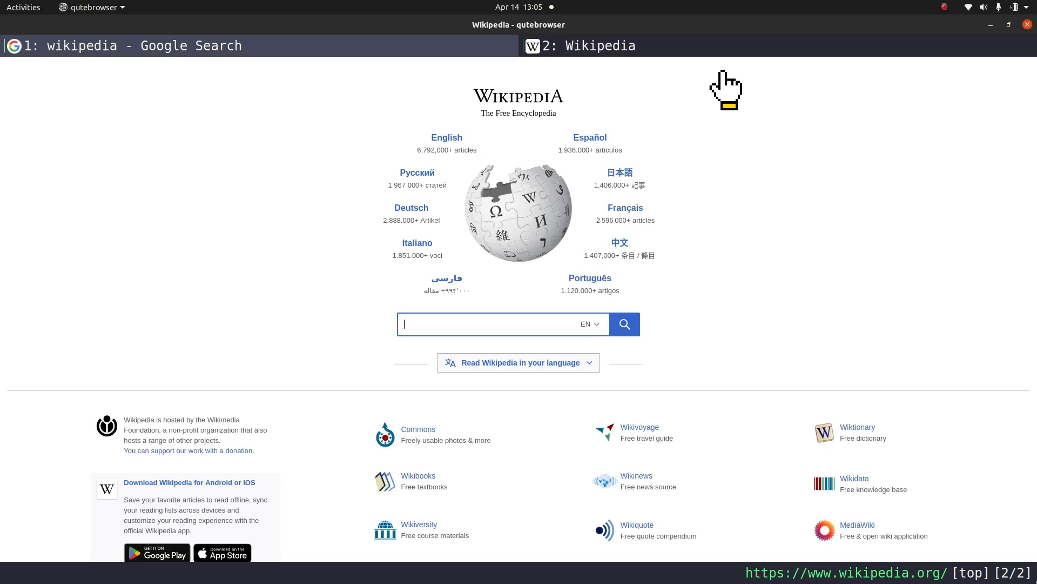
mouse_move(531, 432)
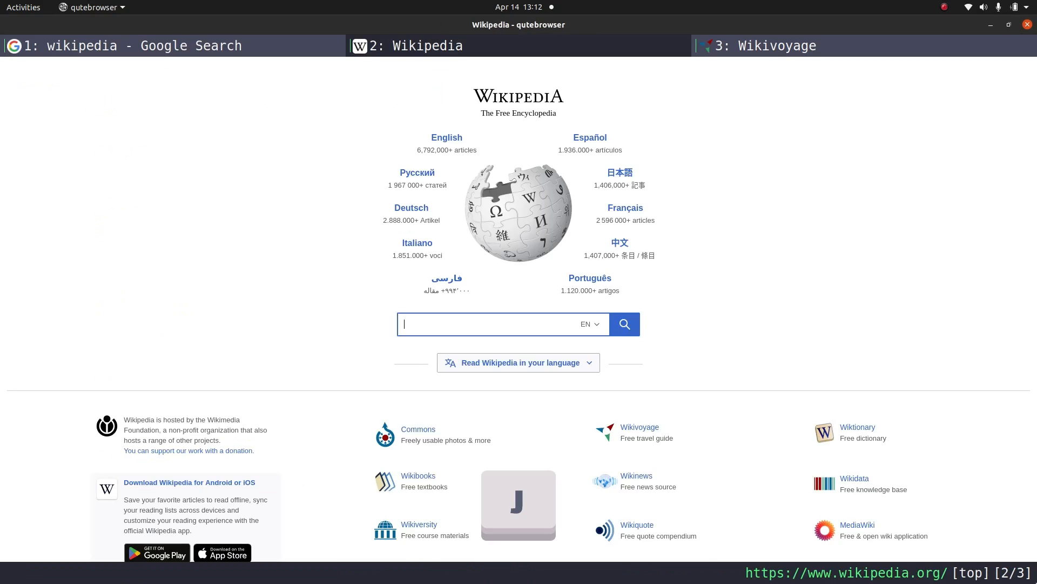
Click the first tab to return to the Google results and scroll down
left_click(766, 46)
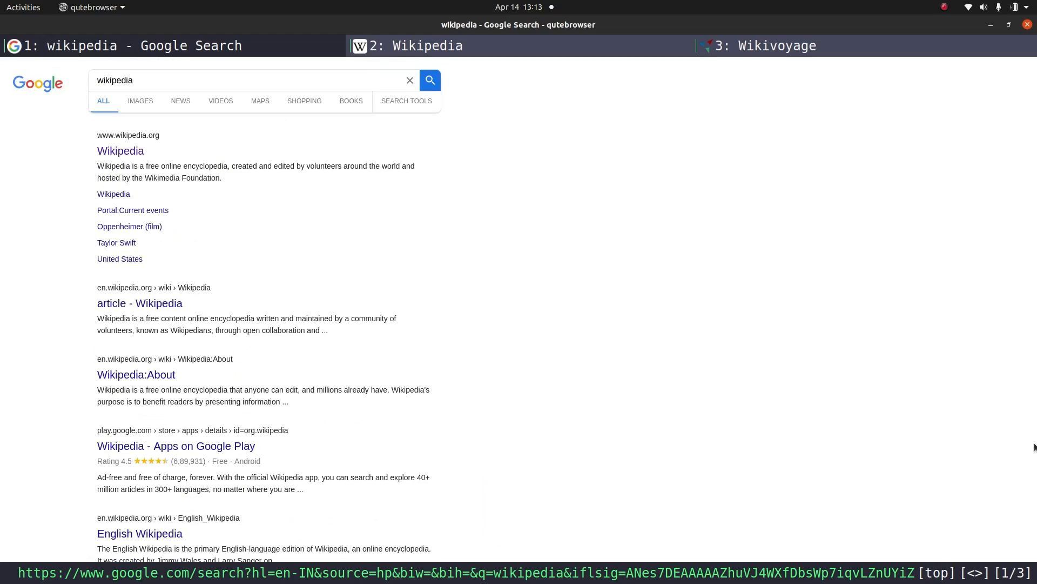
scroll("down", 3)
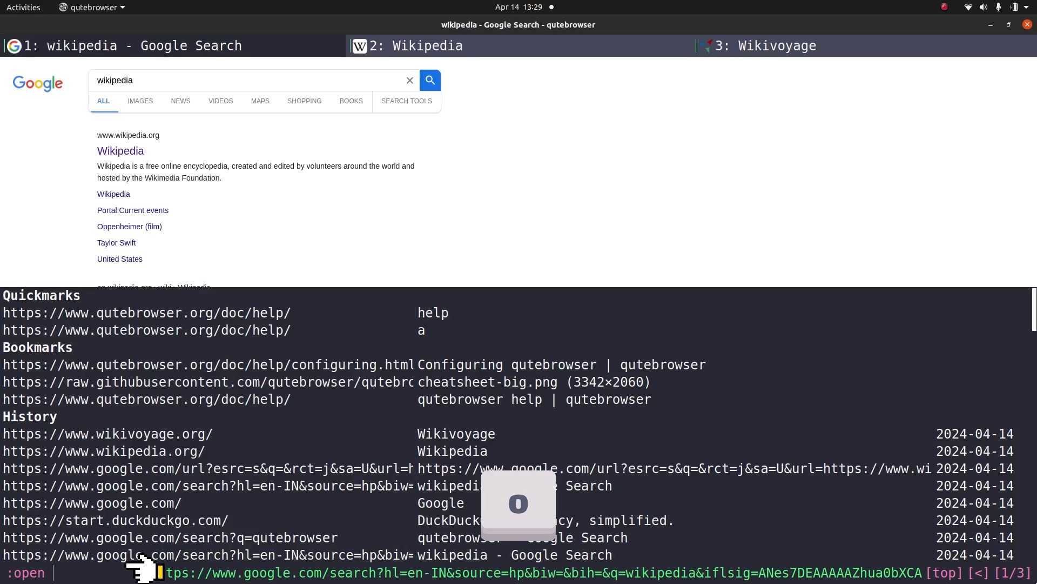
Search for 'qutebrowser' from the :open prompt
type("qutebrowser")
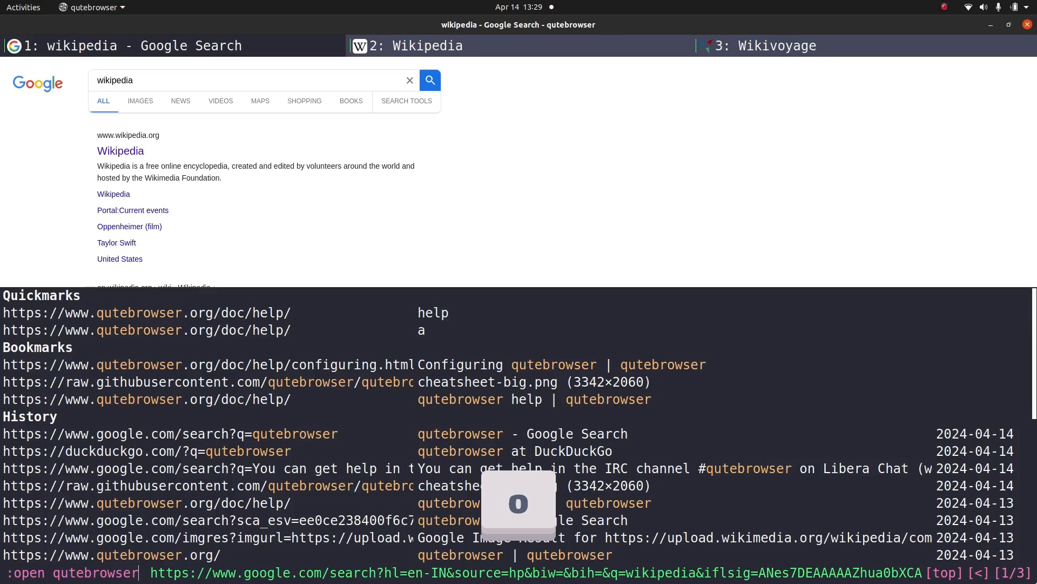
key("Return")
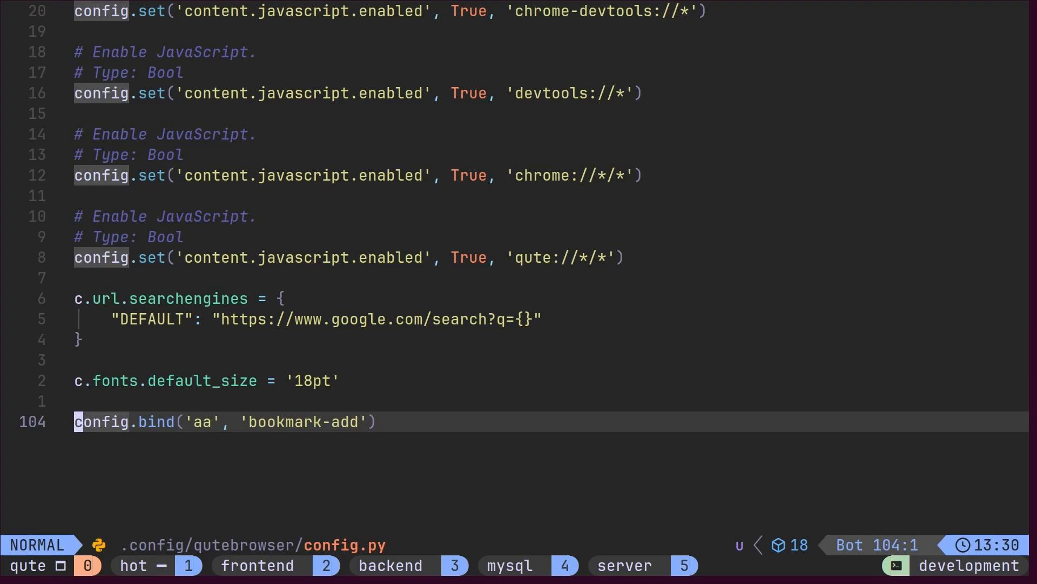
Add the 'ao' bookmark-load binding to config.py and save with :w
type("config.bind('ao', 'set-cmd-text -s :bookmark-load')")
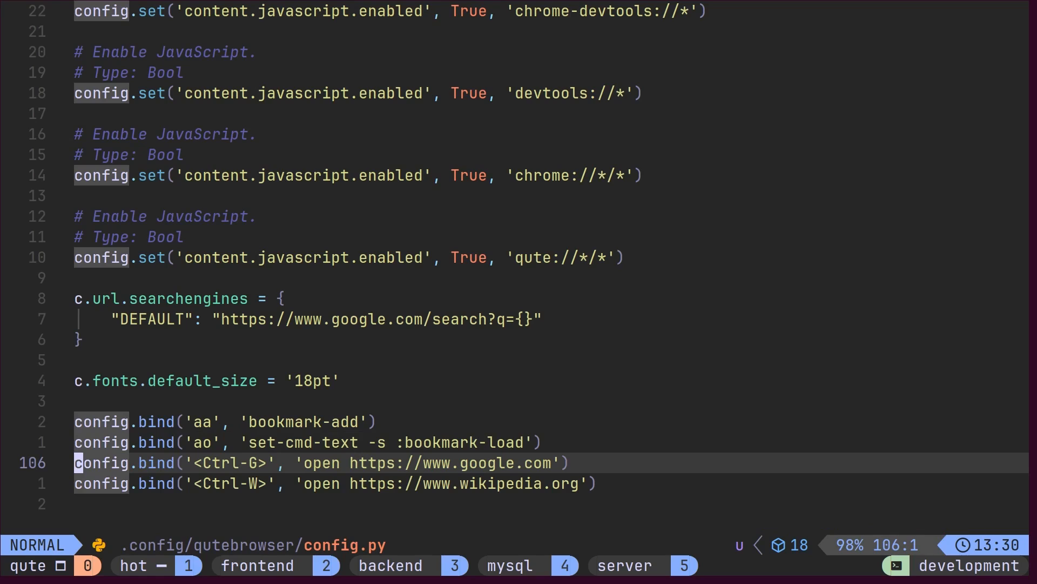
type("w")
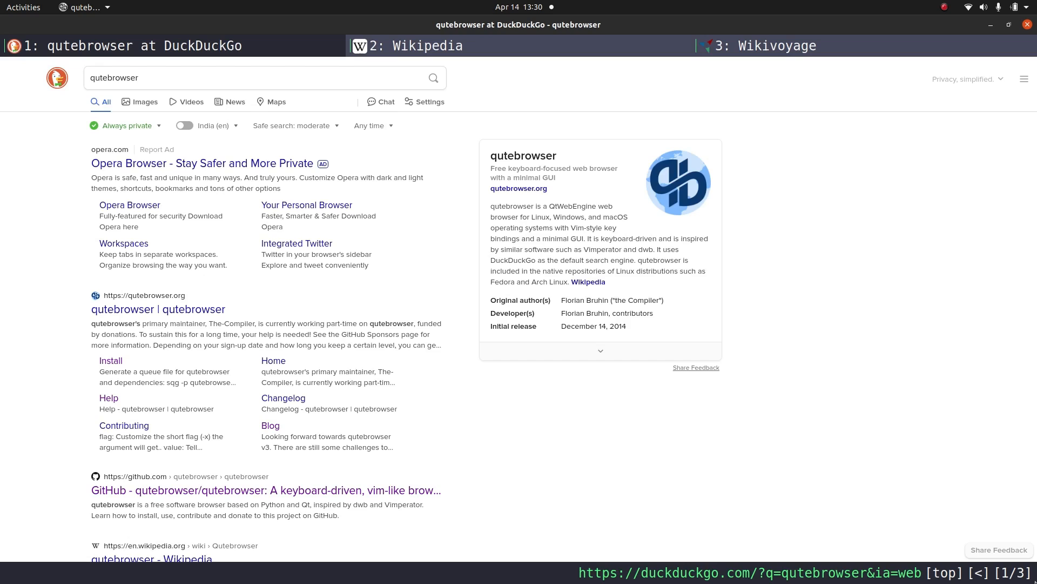
Reload config with :config-source and search for 'qutebrowser' again
type(":config")
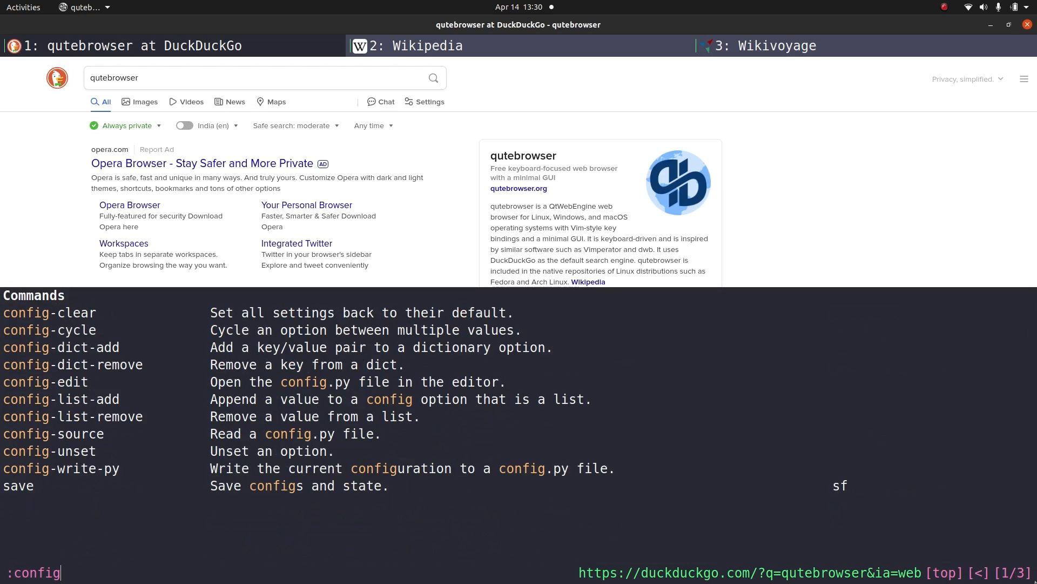
type("-source")
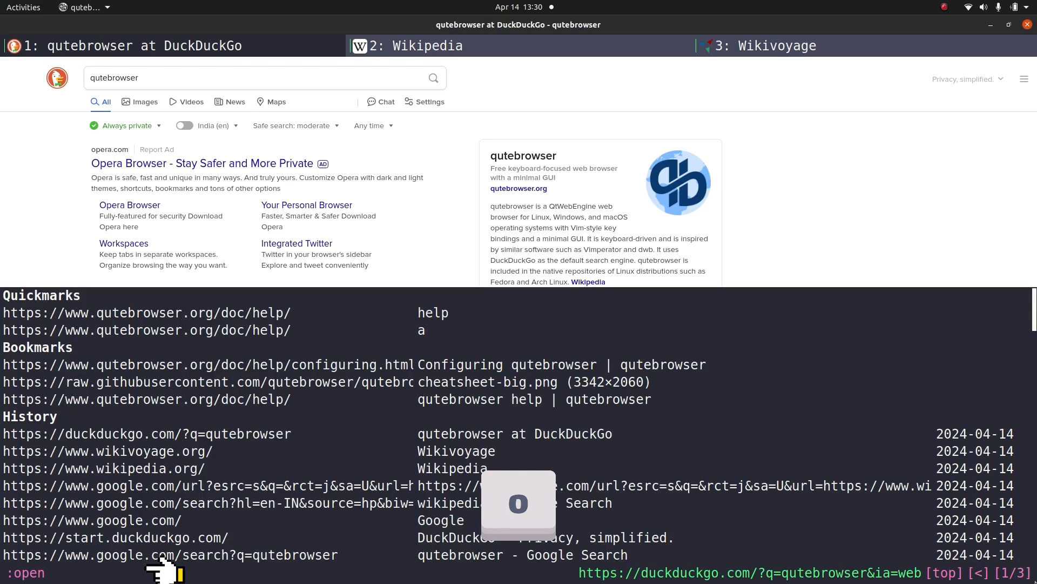
type("qutebrowser")
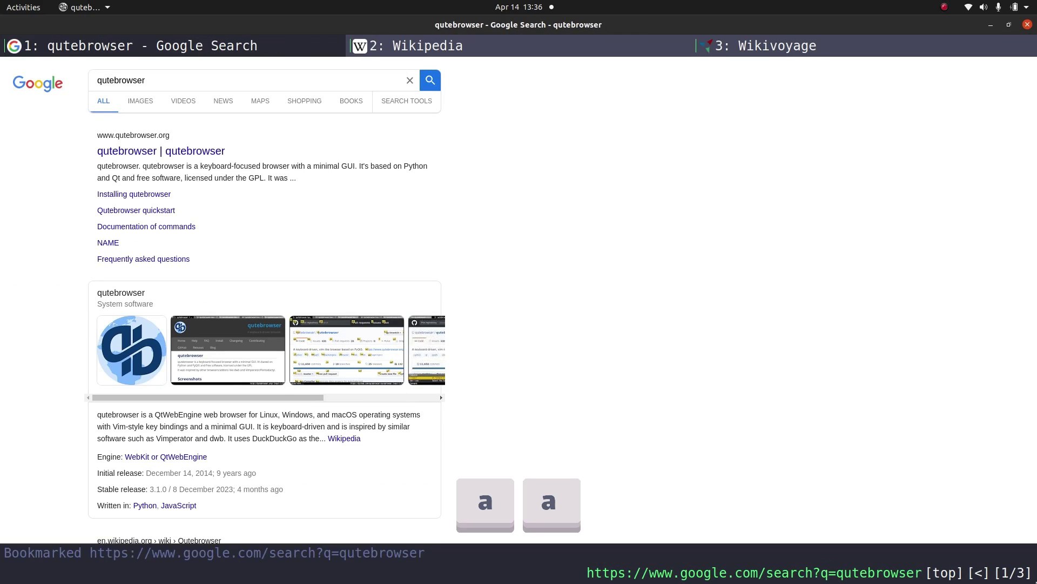
Bookmark the Google results for qutebrowser and open the Wikipedia home page
type("goog")
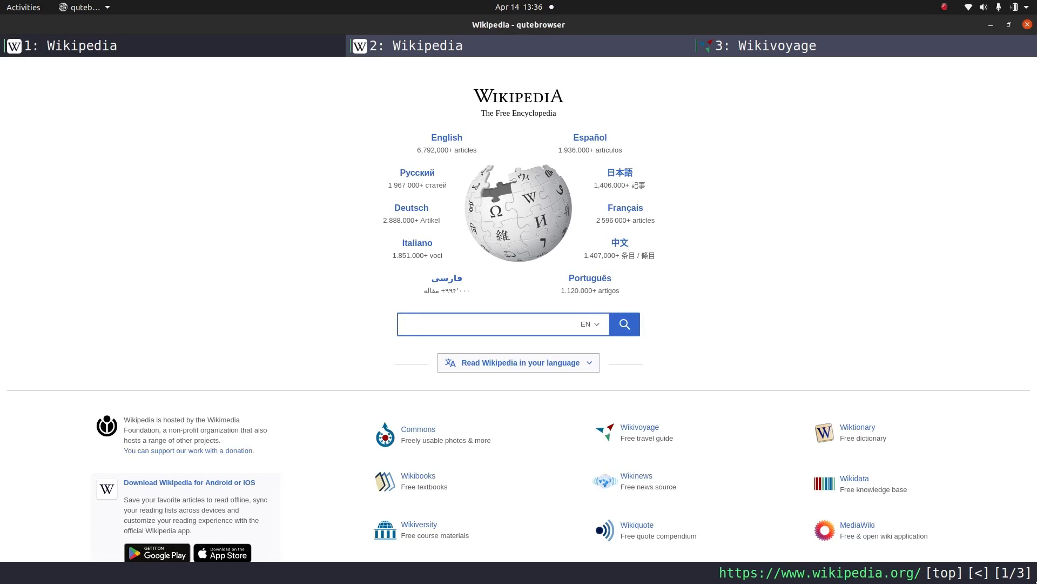
left_click(493, 324)
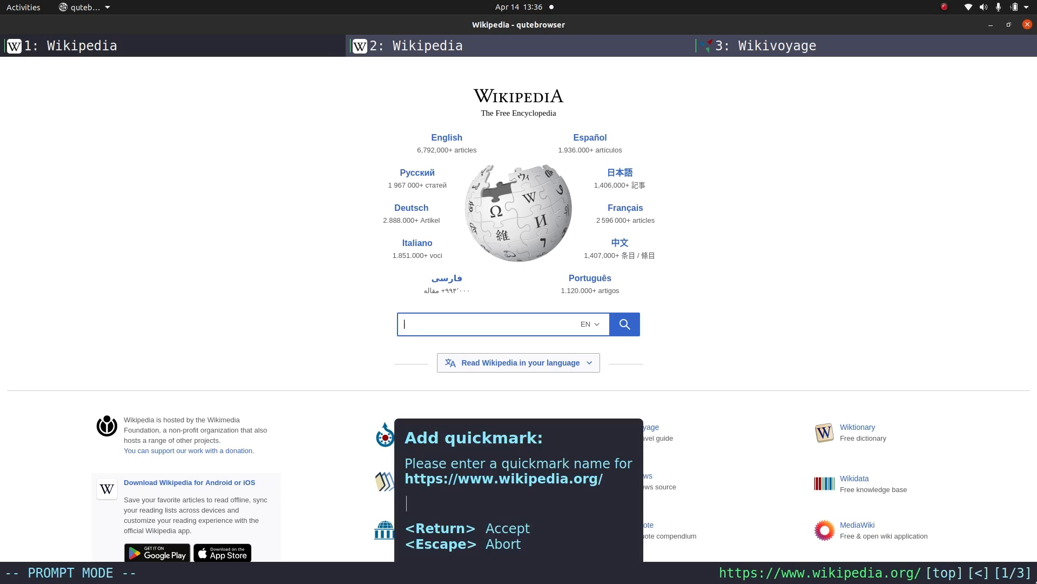
Enter 'wiki' as the quickmark name for wikipedia.org
type("wiki")
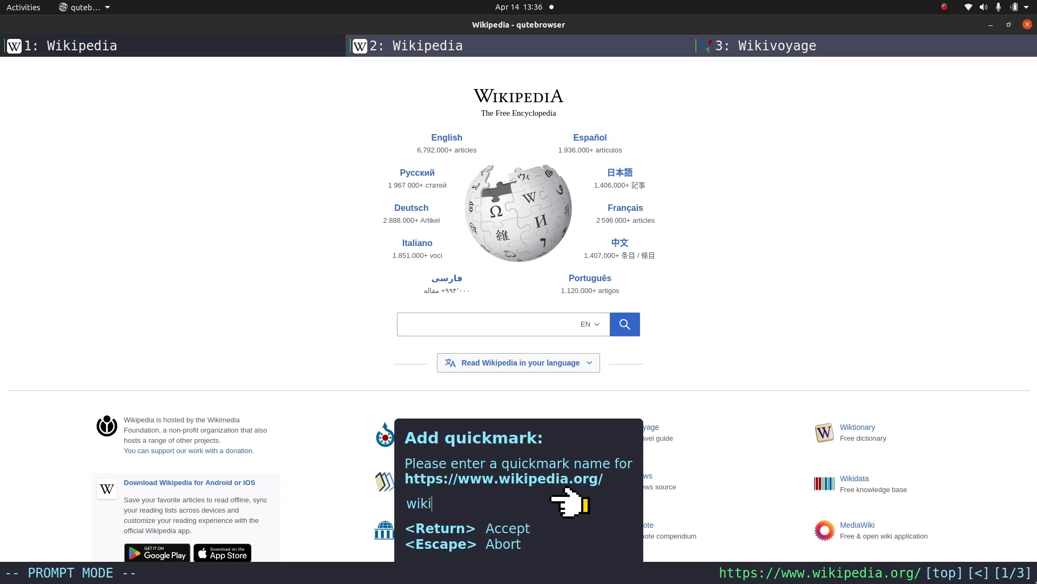
mouse_move(570, 502)
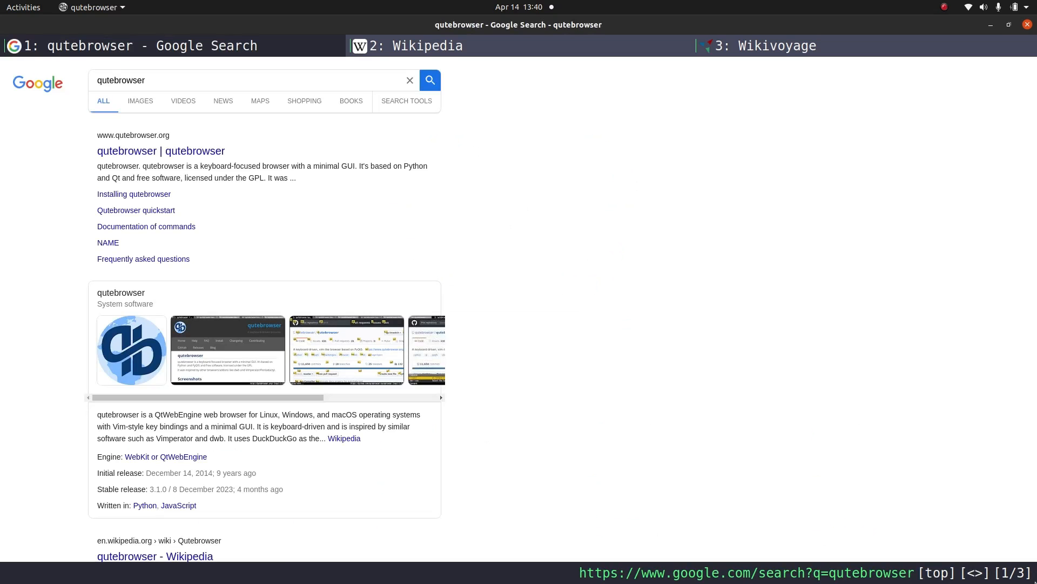
Find 'QtWe' on the results page and yank the word 'QtWebEngine' to the clipboard
key("/")
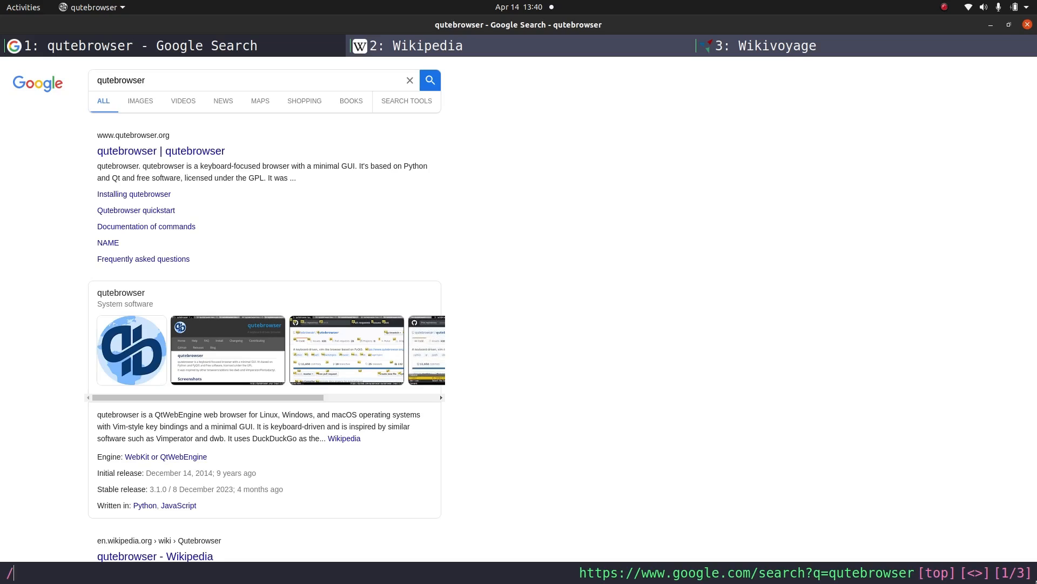
type("QtWe")
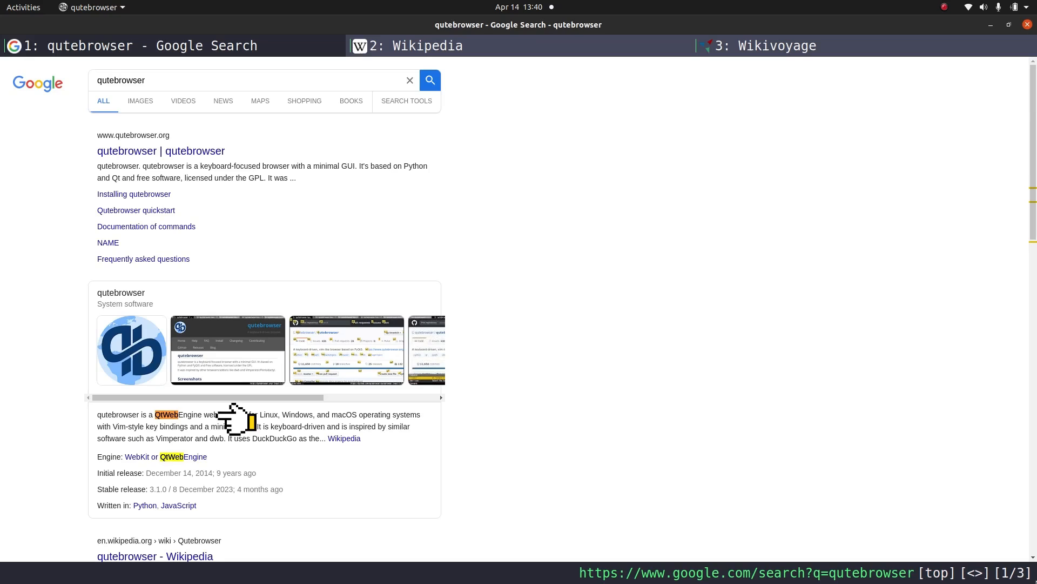
key("y")
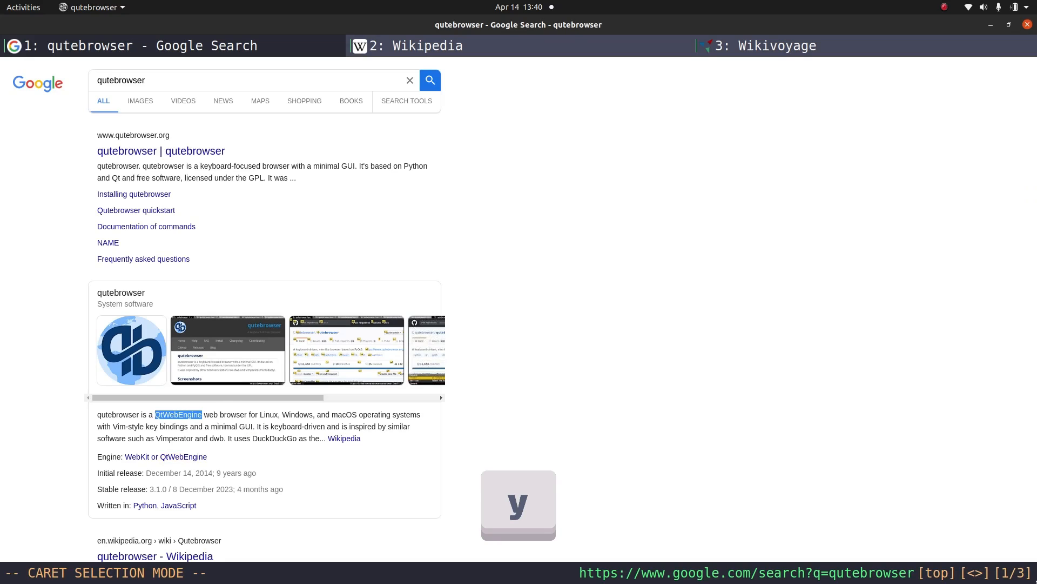
key("y")
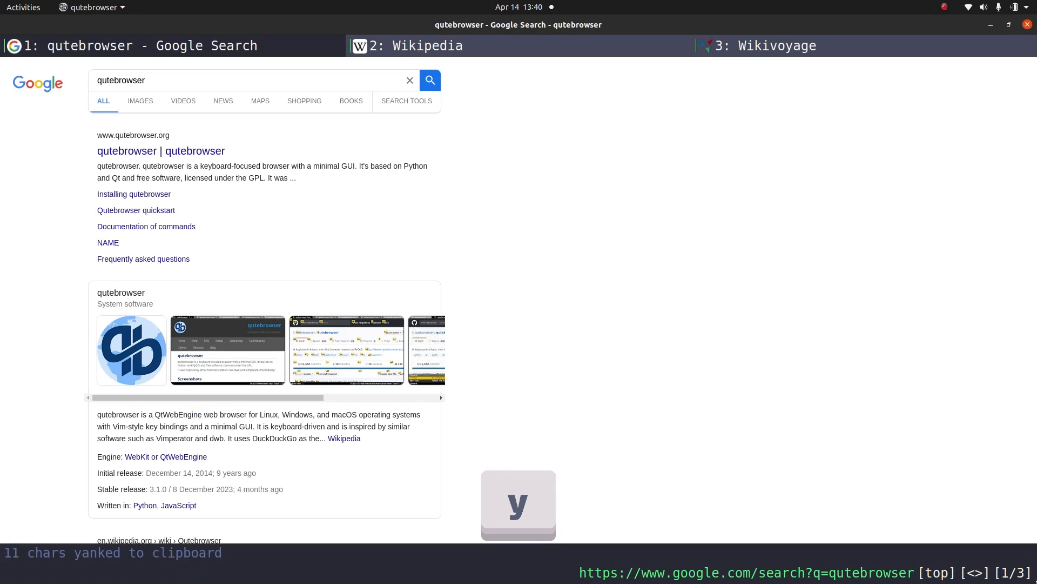